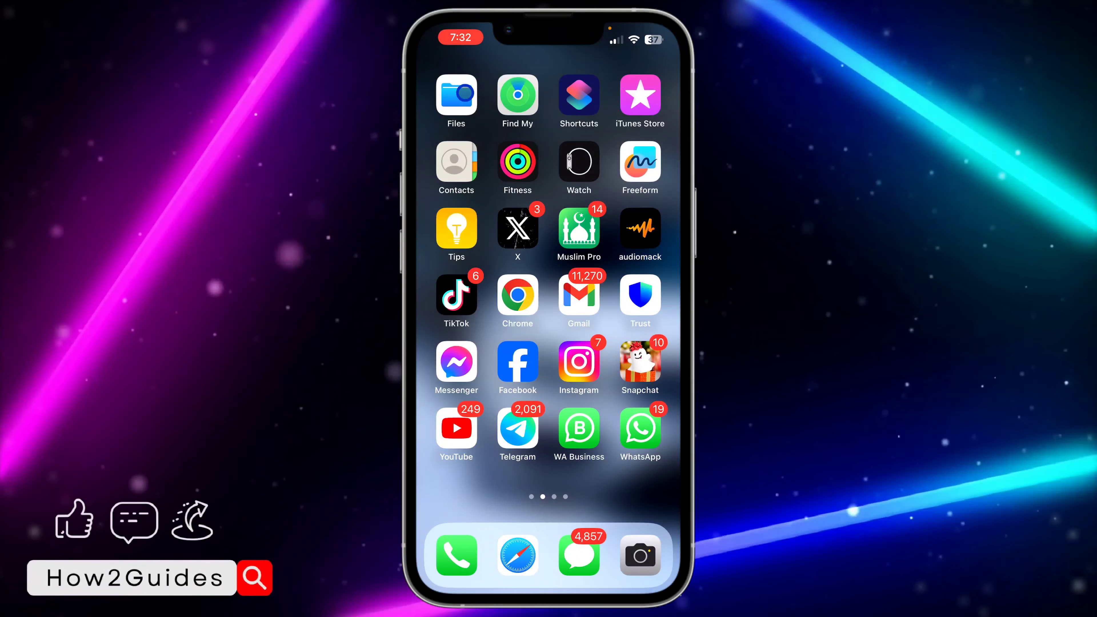
- Go into On My iPhone storage and enter the Chrome folder of saved files
{"action": "left_click", "coordinate": [455, 96]}
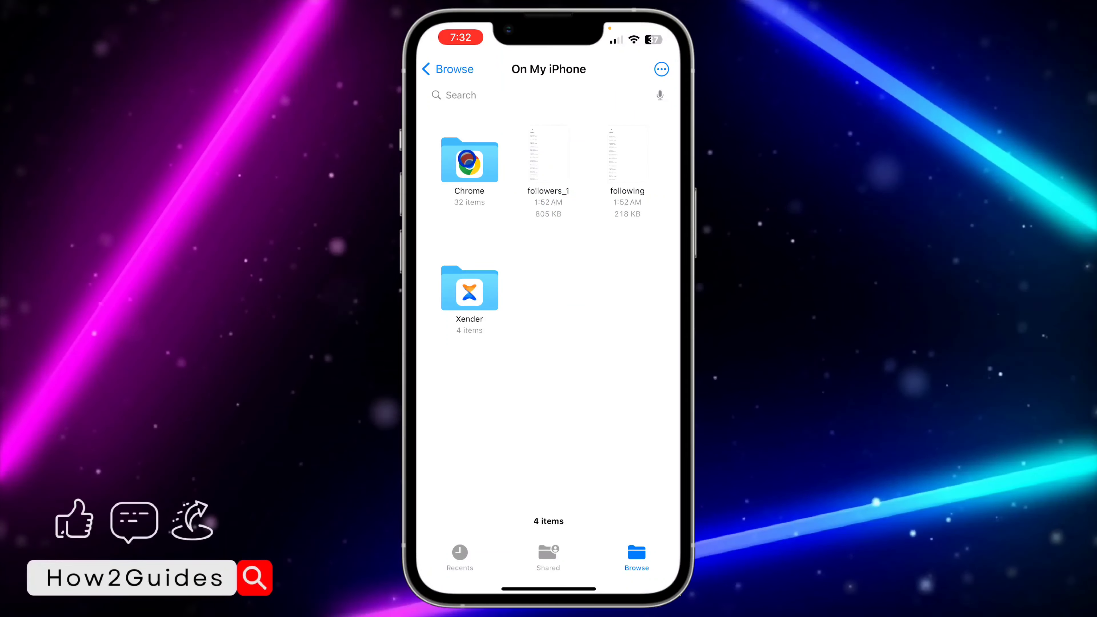
{"action": "left_click", "coordinate": [470, 163]}
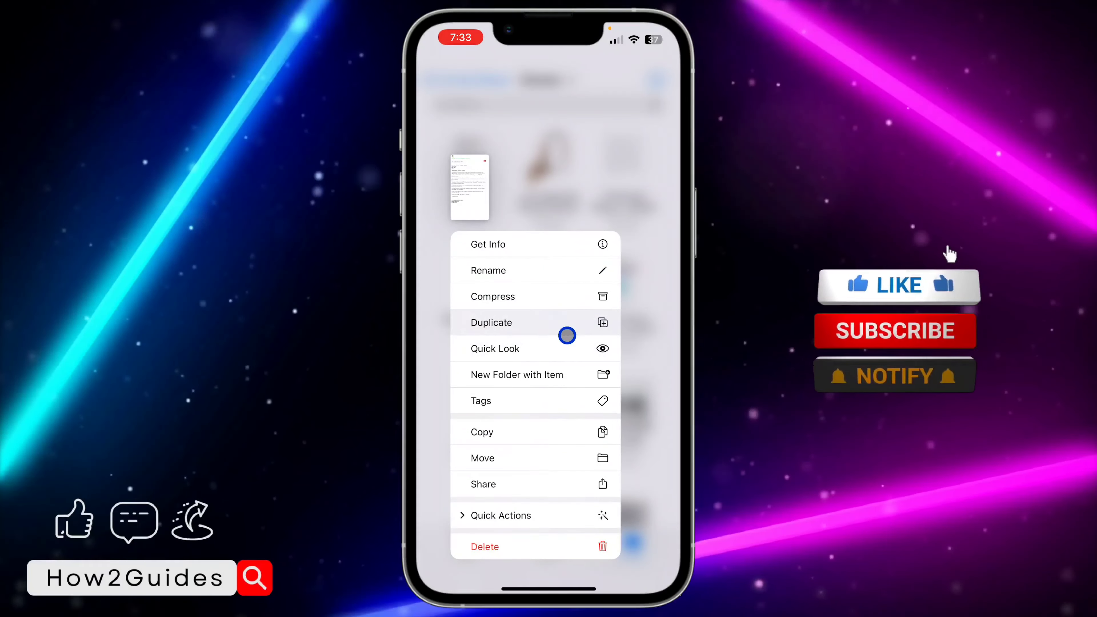
- Show the Admission Letter PDF in Quick Look within Files rather than Chrome
{"action": "left_click", "coordinate": [493, 349]}
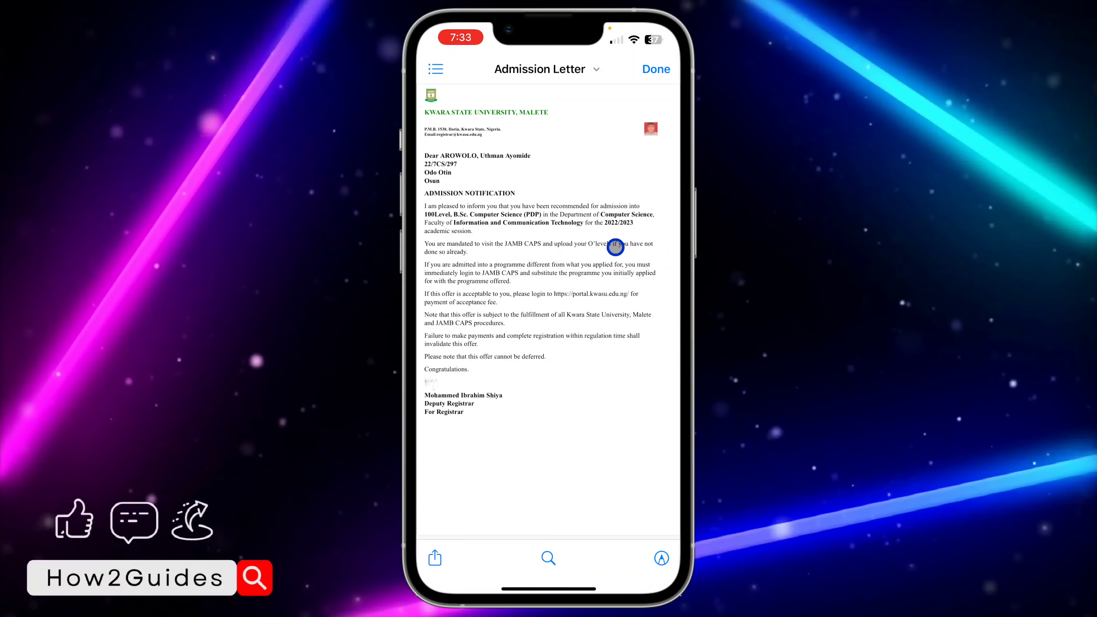
{"action": "mouse_move", "coordinate": [663, 254]}
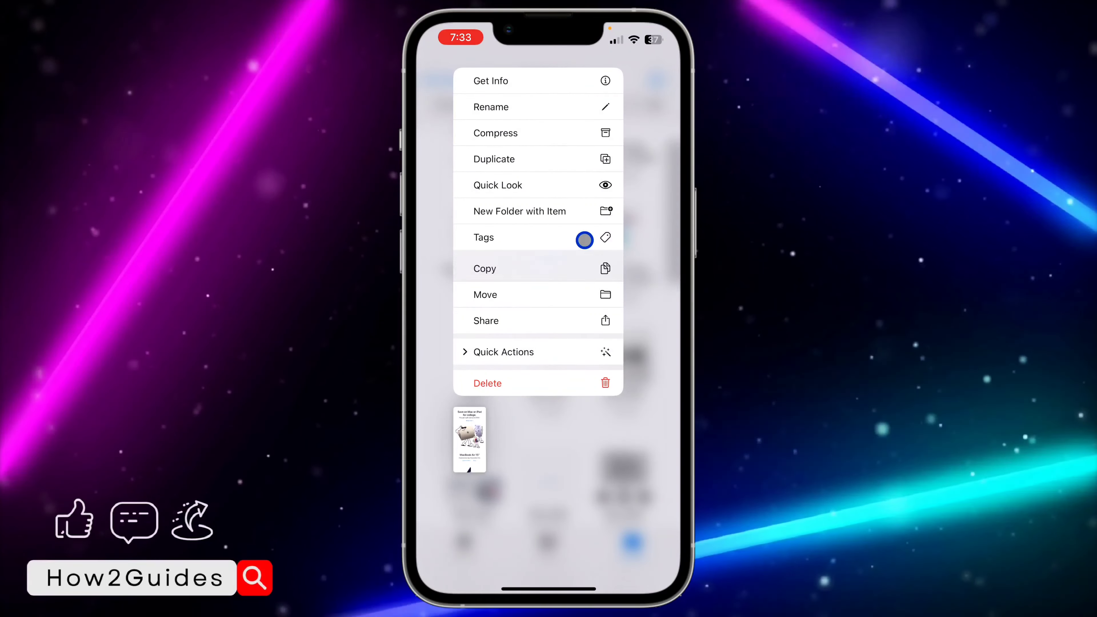
- Return to the Chrome folder and Quick Look the Apple PDF showing its iPhone 14 page
{"action": "left_click", "coordinate": [496, 184]}
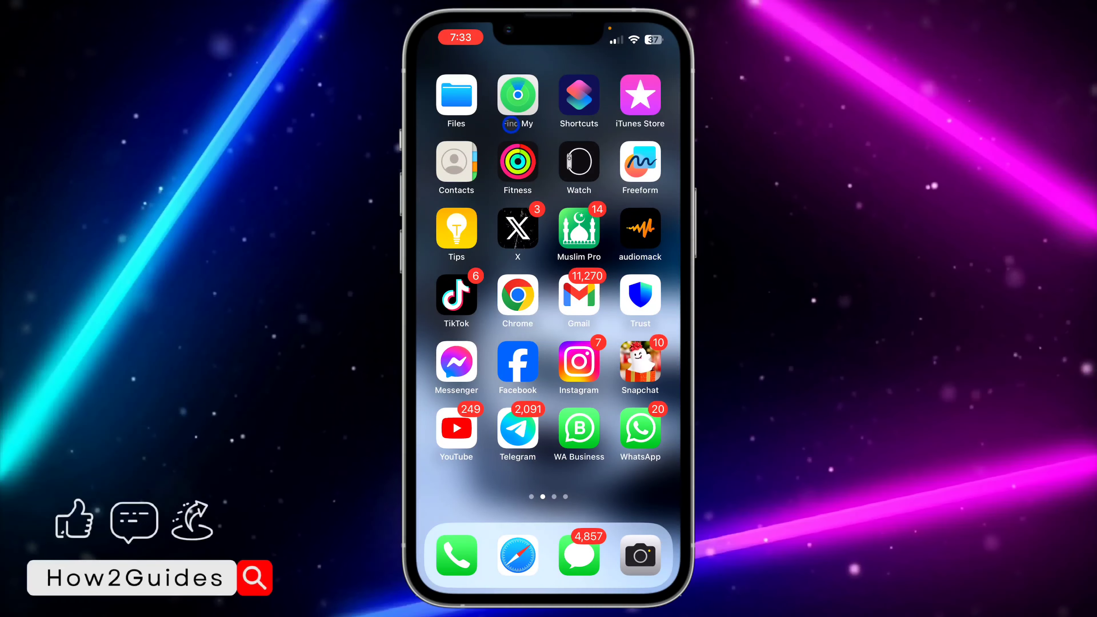
{"action": "left_click", "coordinate": [456, 96]}
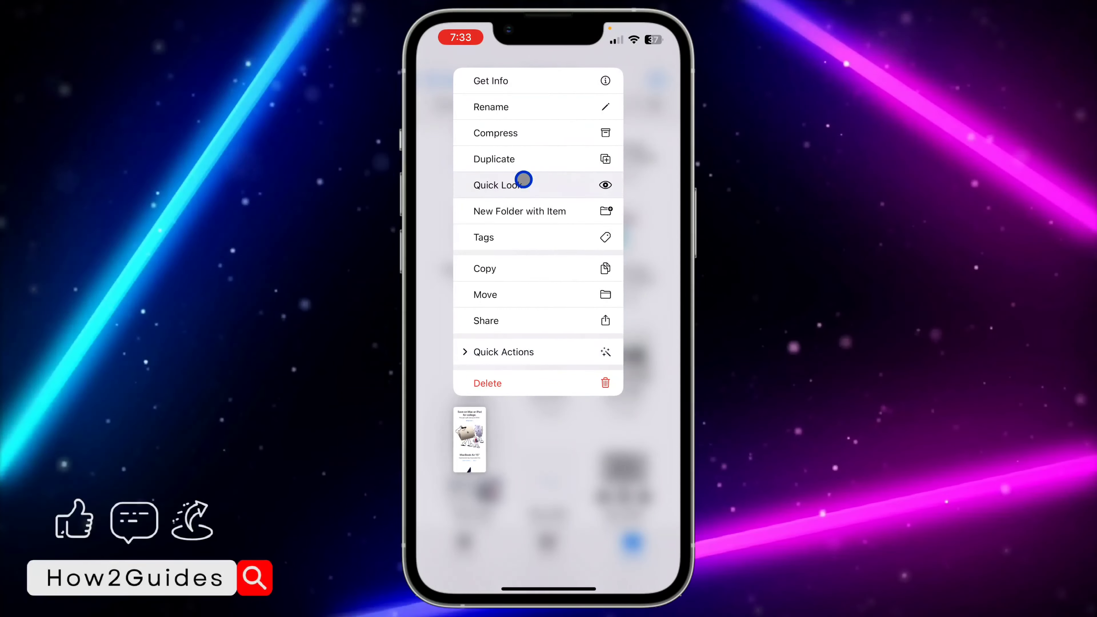
{"action": "left_click", "coordinate": [496, 184]}
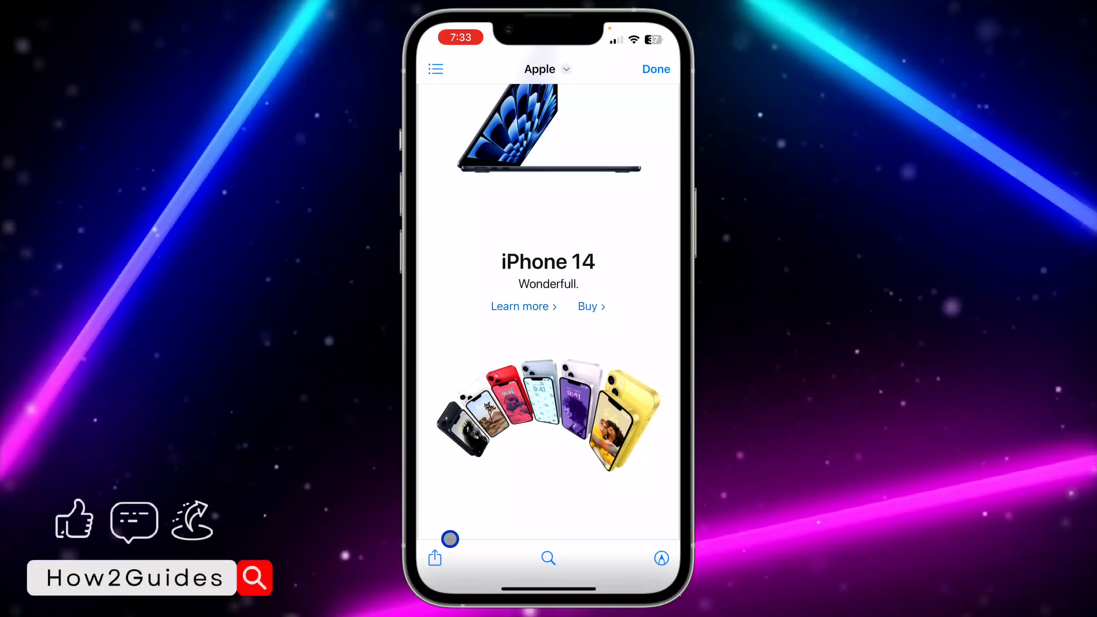
{"action": "mouse_move", "coordinate": [554, 356]}
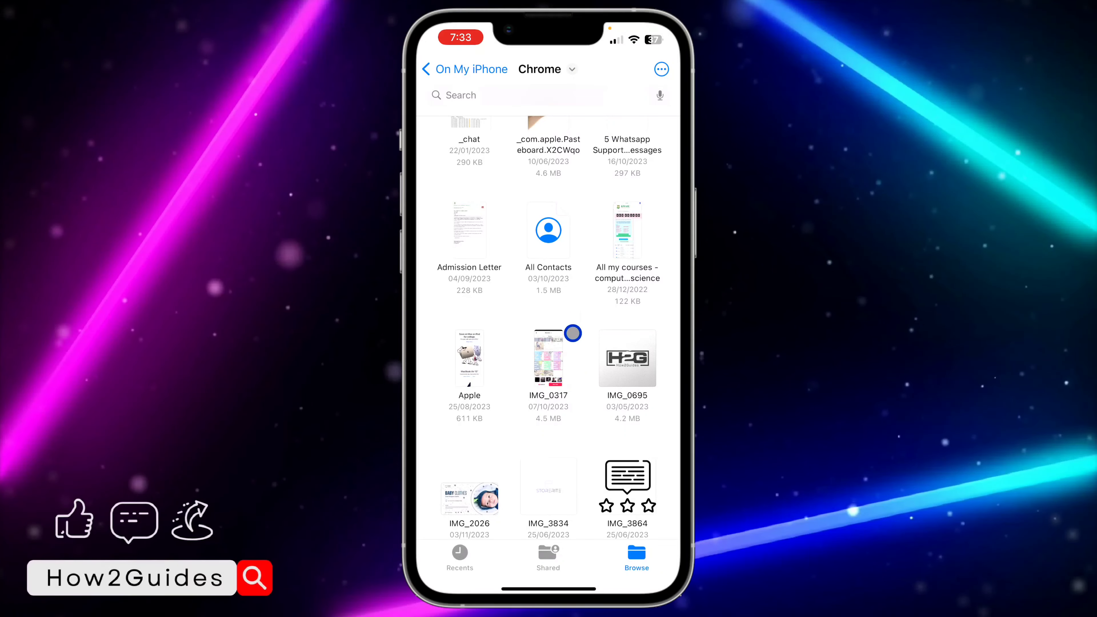
{"action": "scroll", "scroll_direction": "down", "scroll_amount": 3}
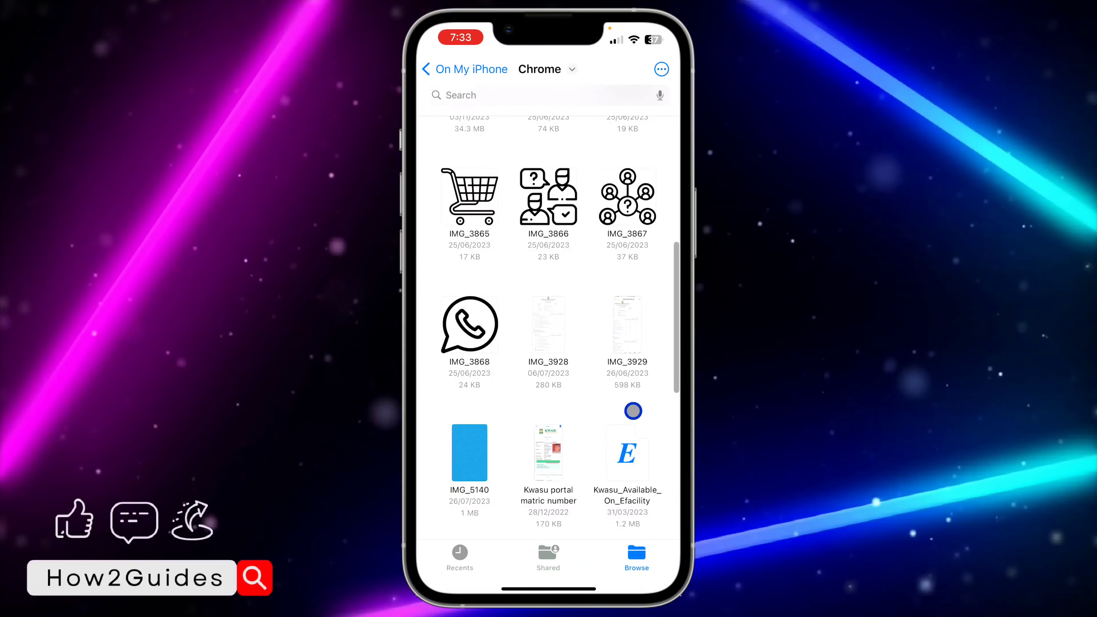
{"action": "scroll", "scroll_direction": "down", "scroll_amount": 3}
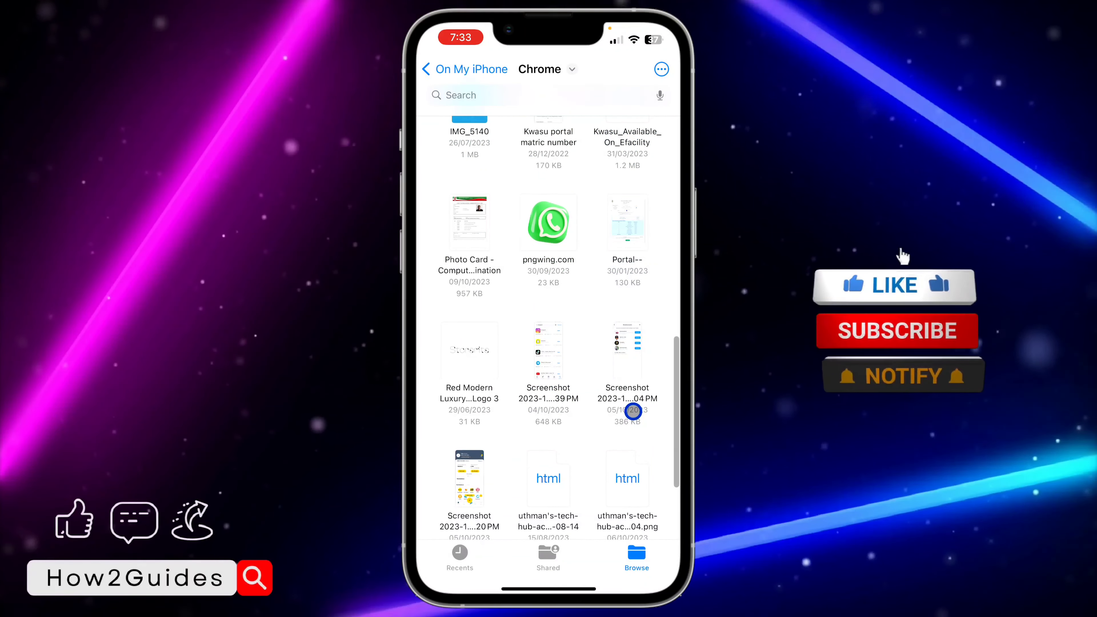
{"action": "scroll", "scroll_direction": "down", "scroll_amount": 3}
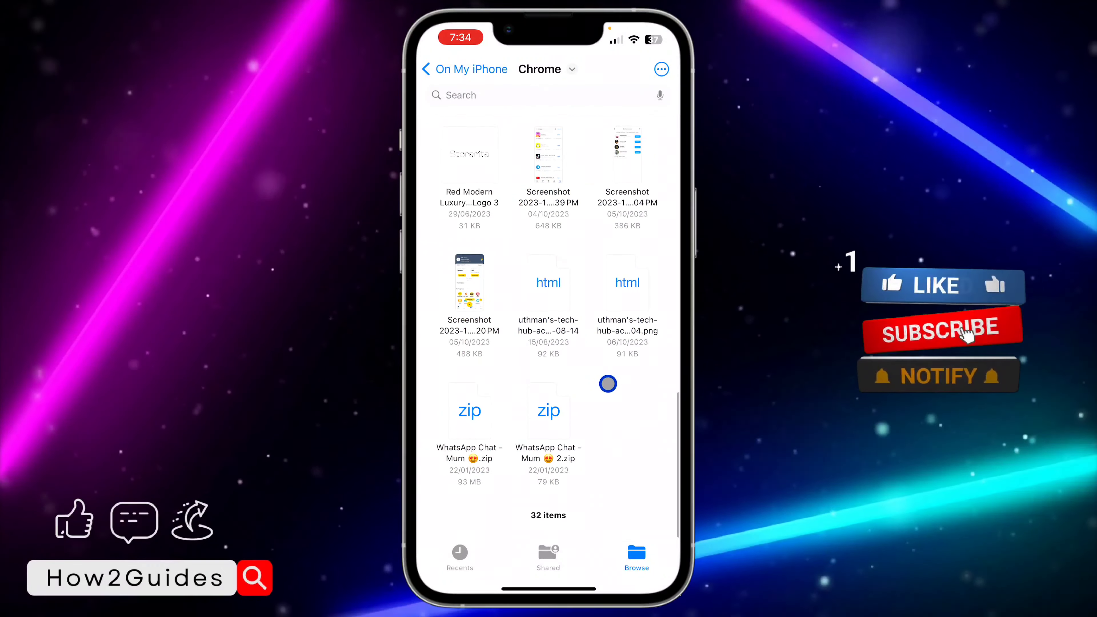